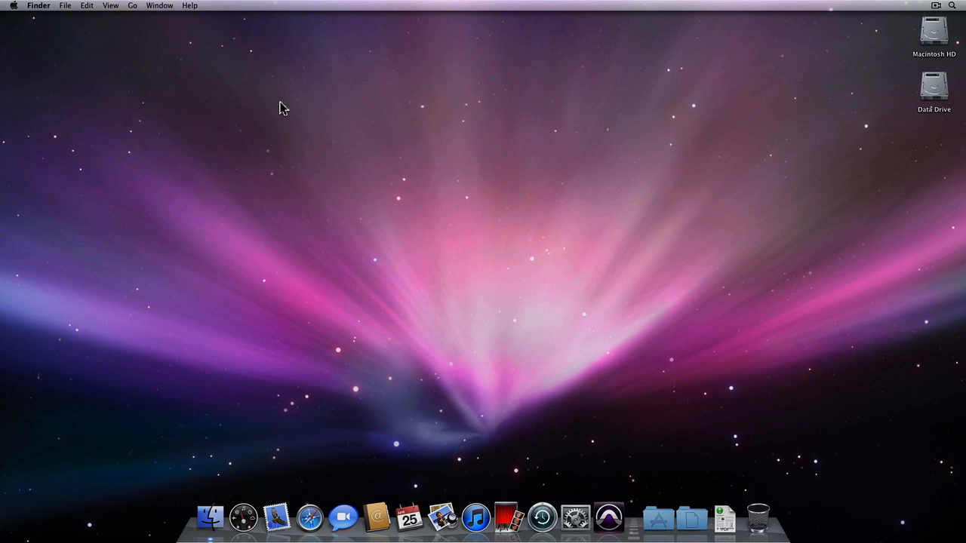
Browse a new Finder window into Applications > Utilities to locate Audio MIDI Setup
left_click(99, 6)
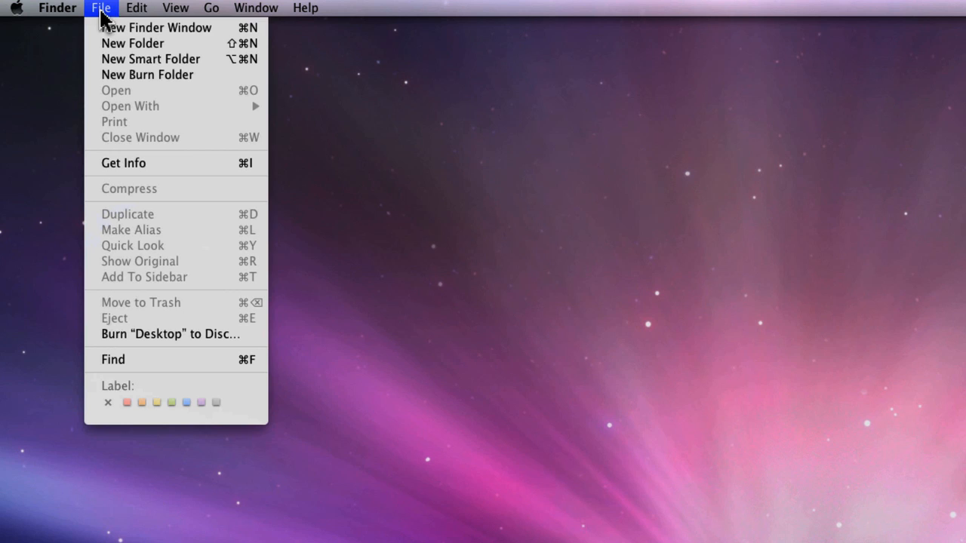
mouse_move(157, 27)
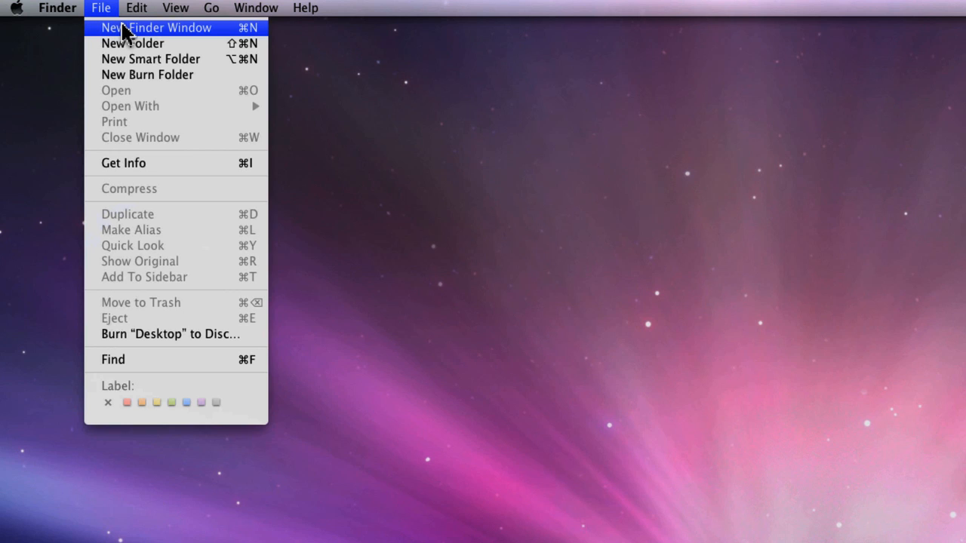
left_click(156, 27)
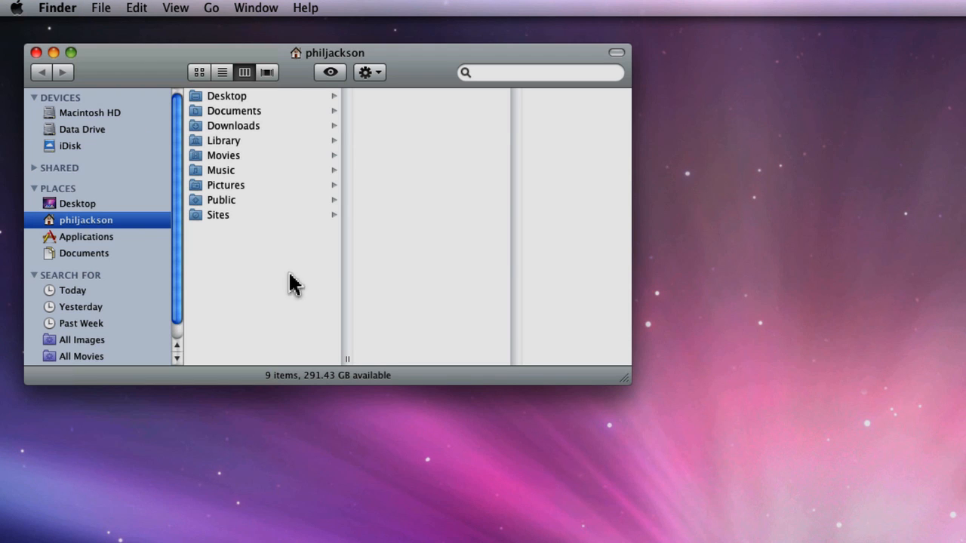
left_click(86, 235)
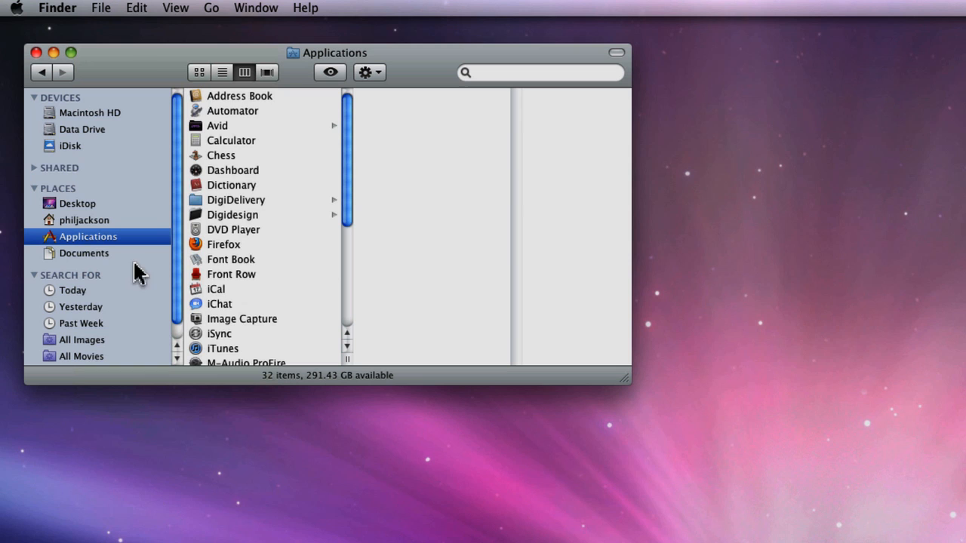
scroll("down", 3)
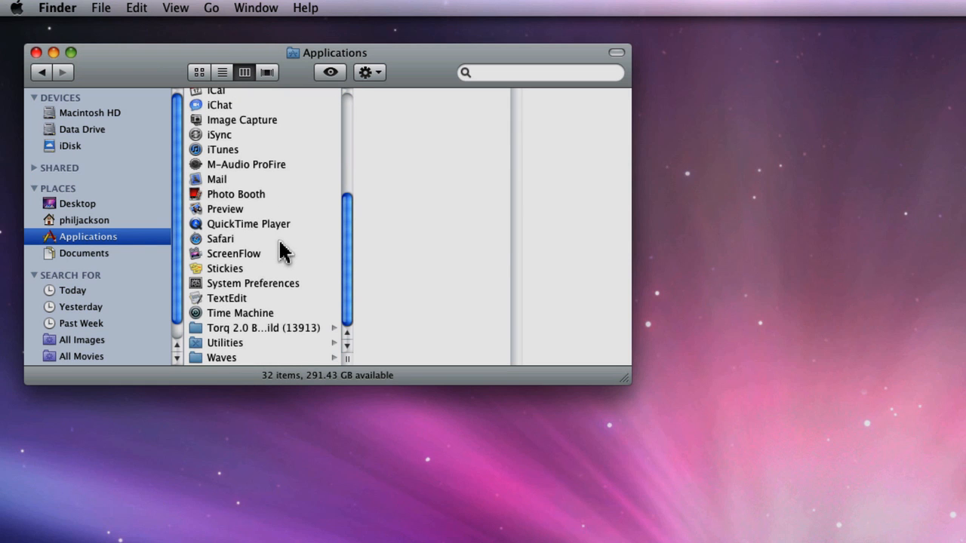
left_click(223, 343)
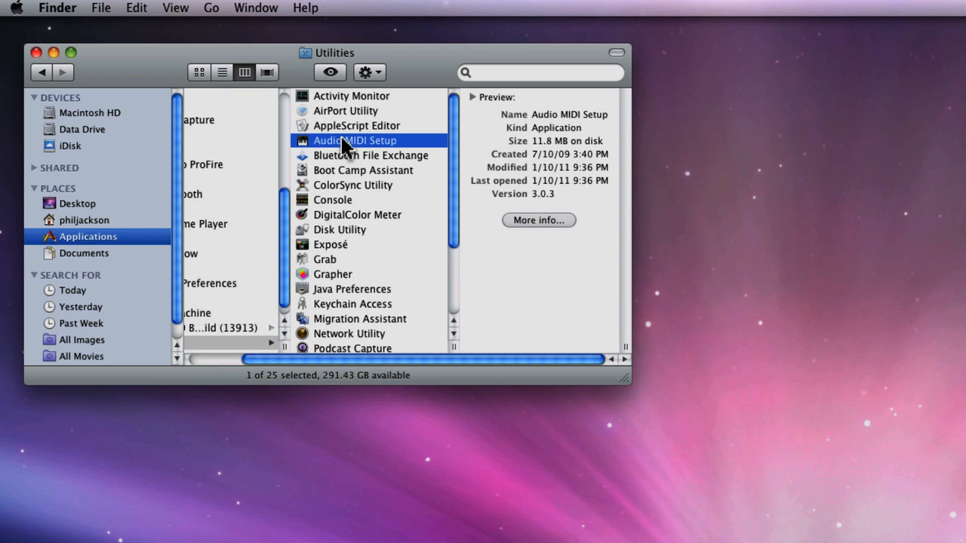
mouse_move(205, 86)
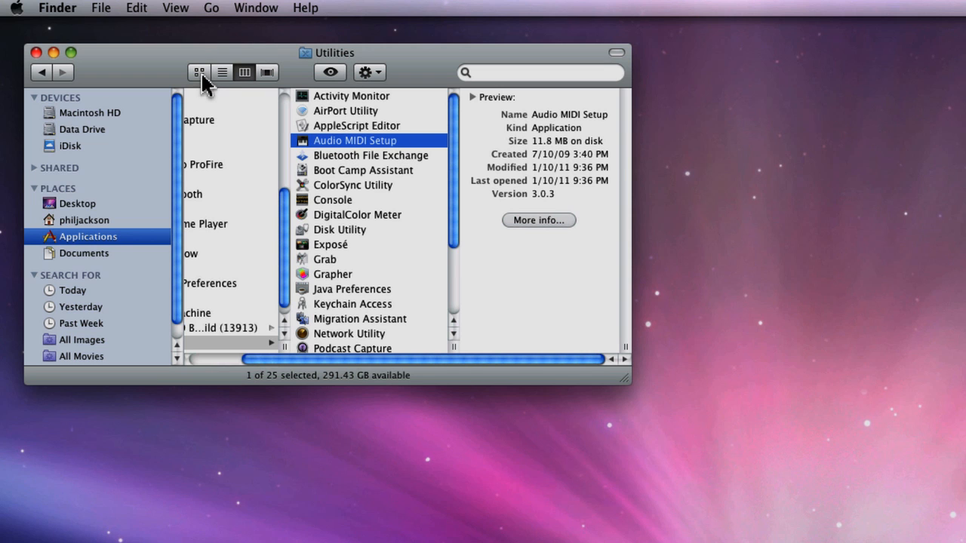
Cycle the Utilities folder through icon, list and cover-flow views, ending back in columns
left_click(222, 73)
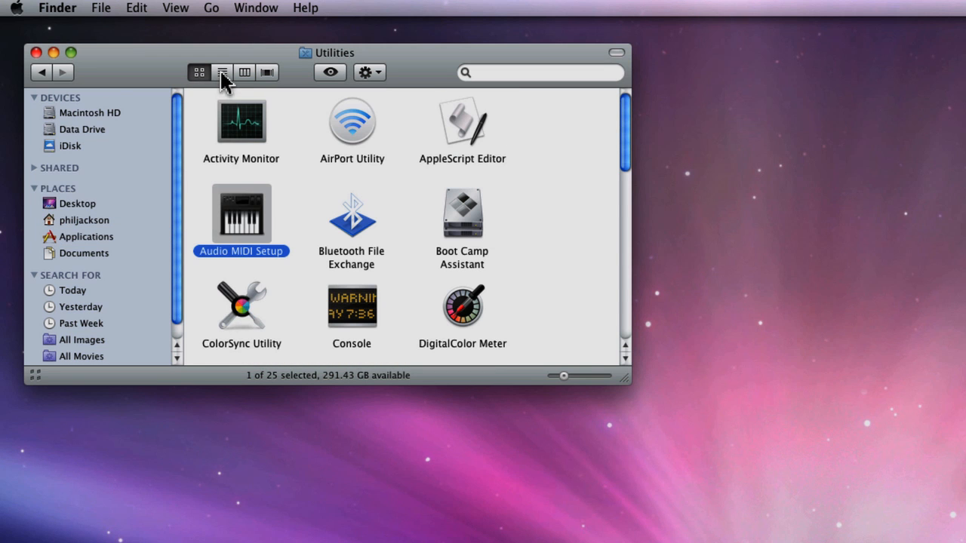
left_click(267, 72)
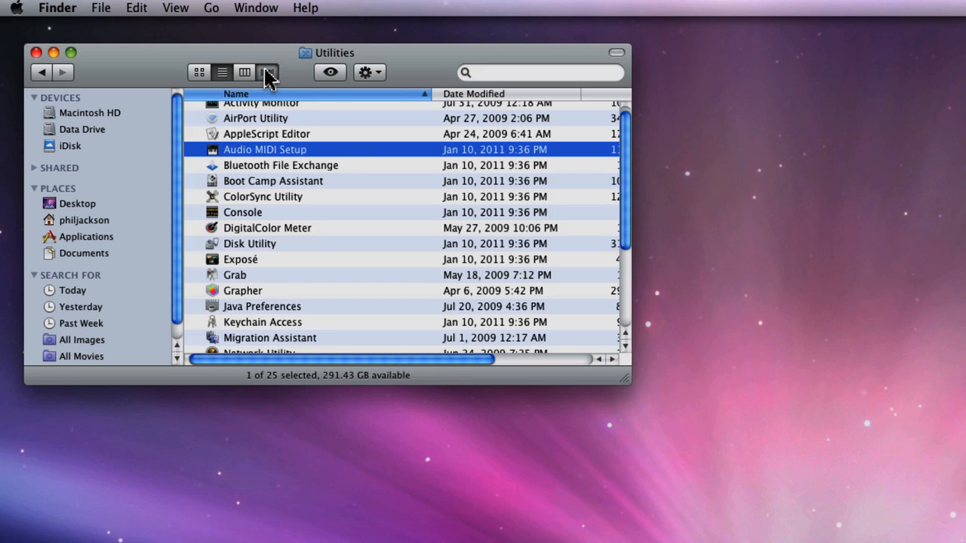
left_click(245, 73)
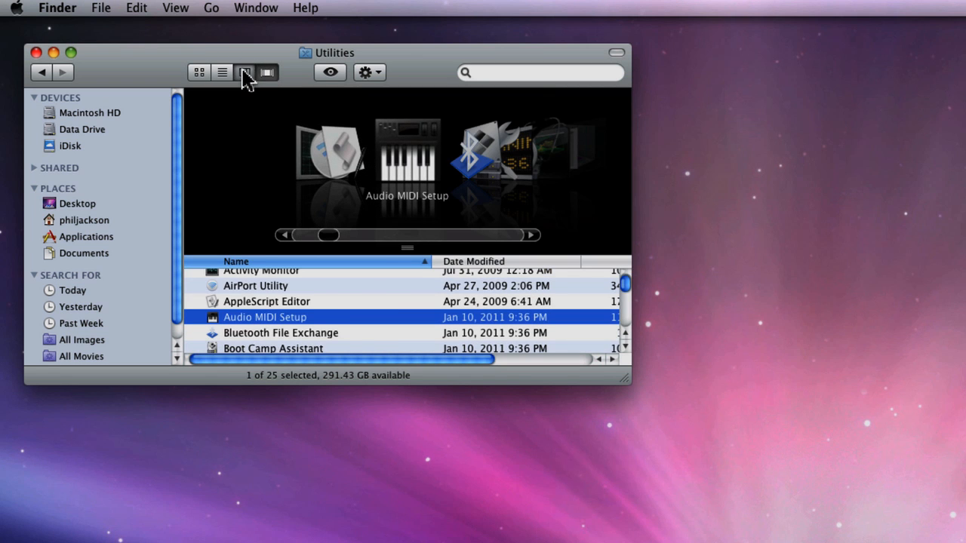
left_click(244, 73)
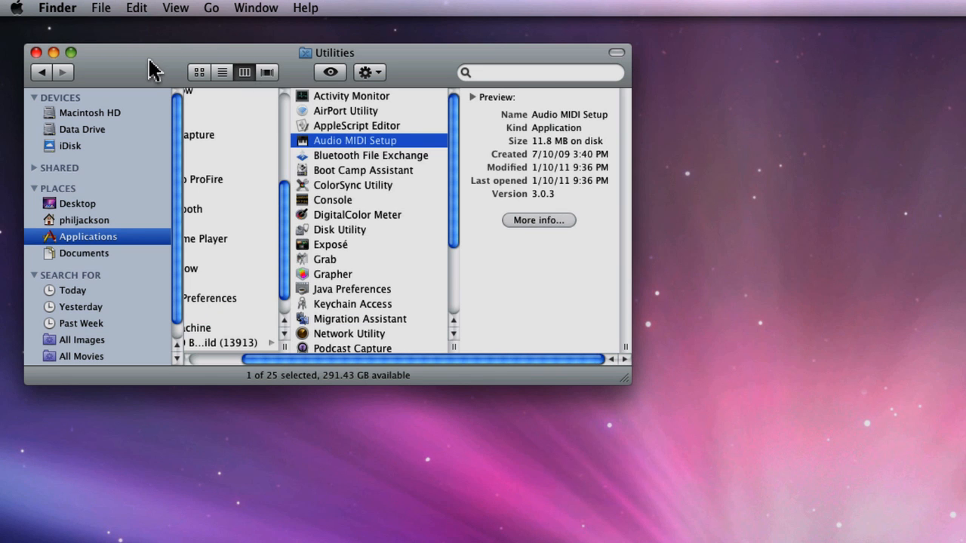
Reopen Utilities via the Go menu and select Audio MIDI Setup
left_click(37, 51)
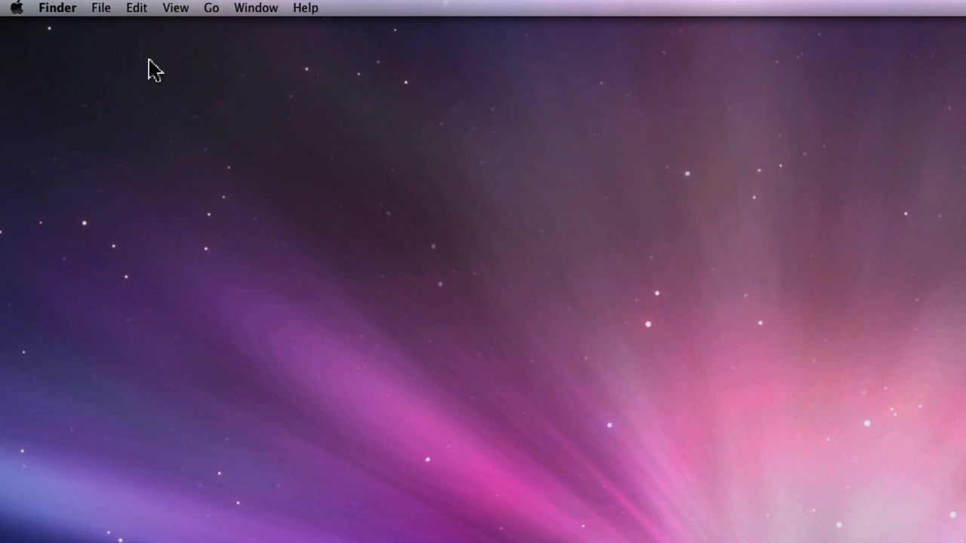
left_click(211, 8)
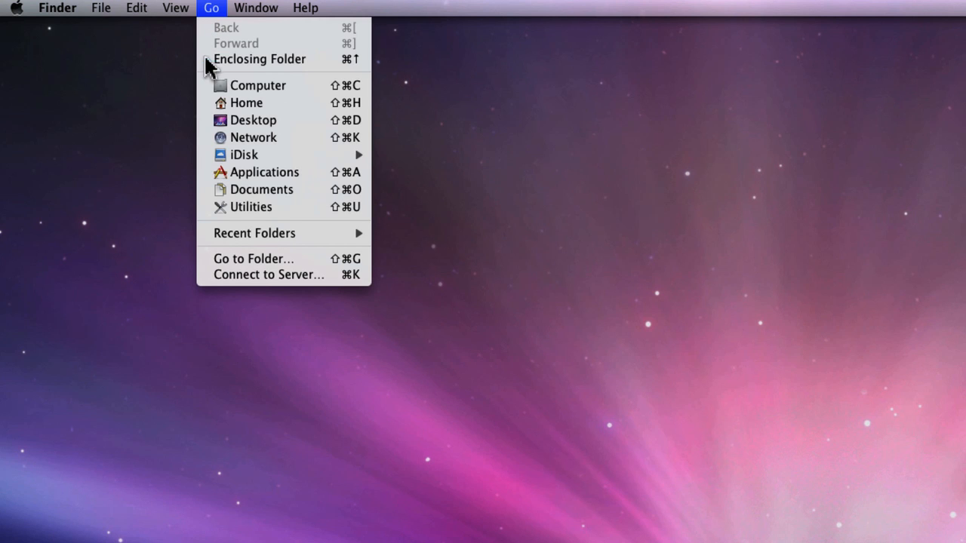
mouse_move(285, 212)
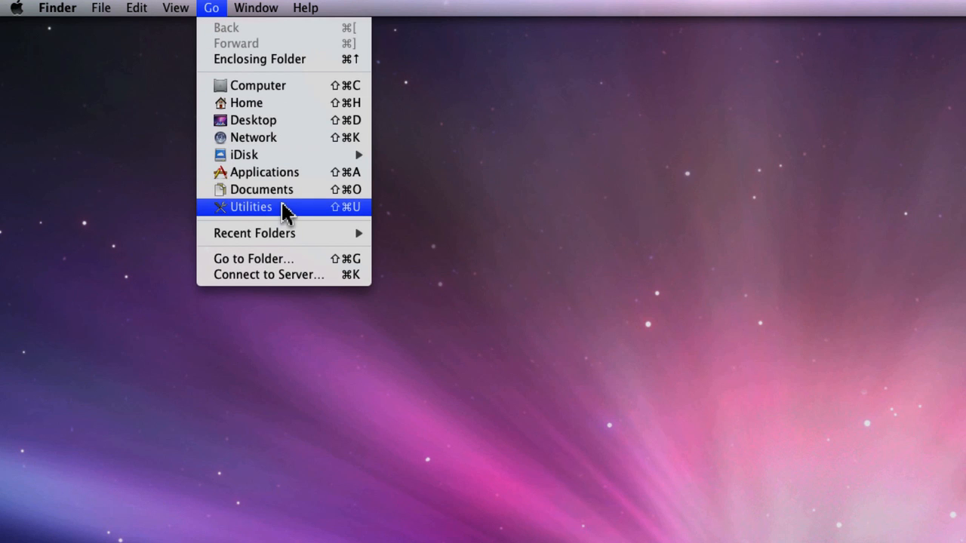
left_click(251, 207)
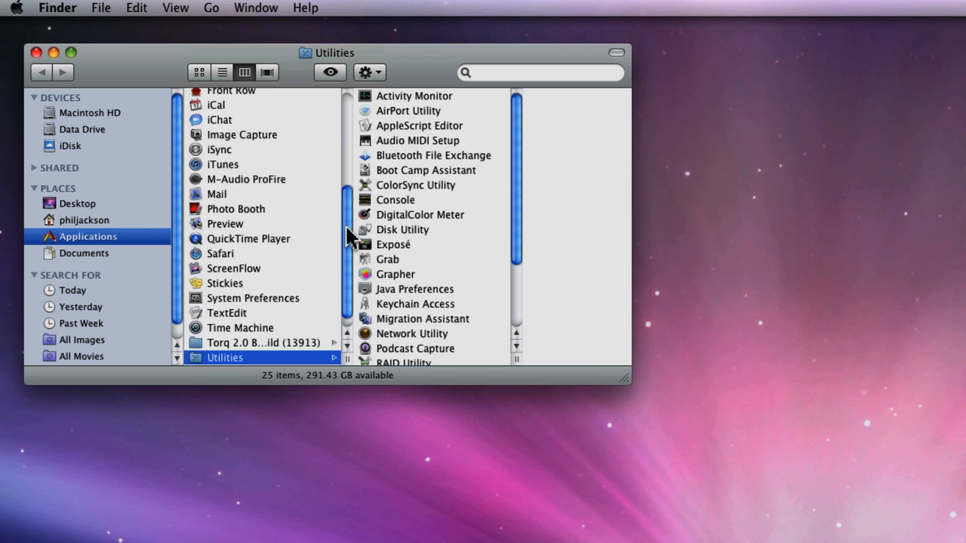
left_click(355, 140)
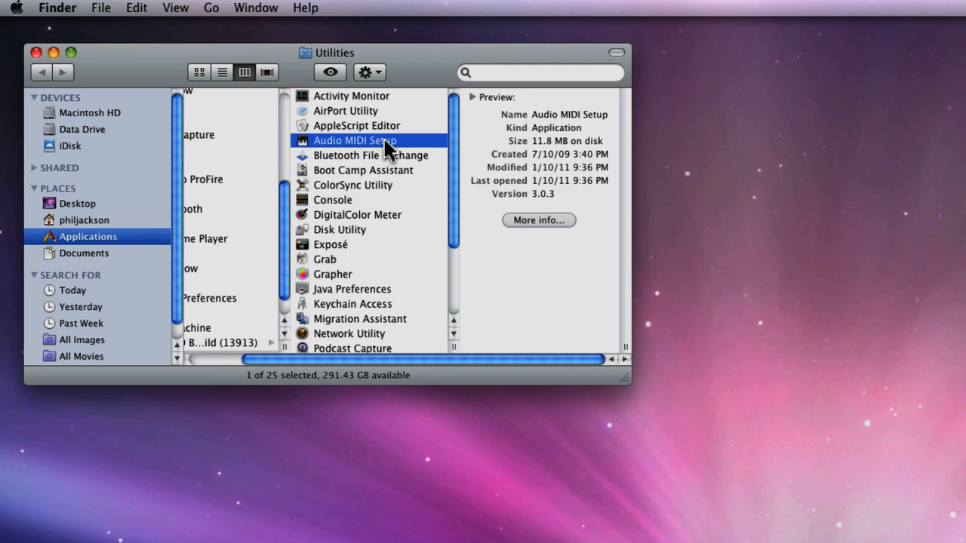
Launch Audio MIDI Setup and inspect the built-in line input, digital input and line output devices
double_click(355, 140)
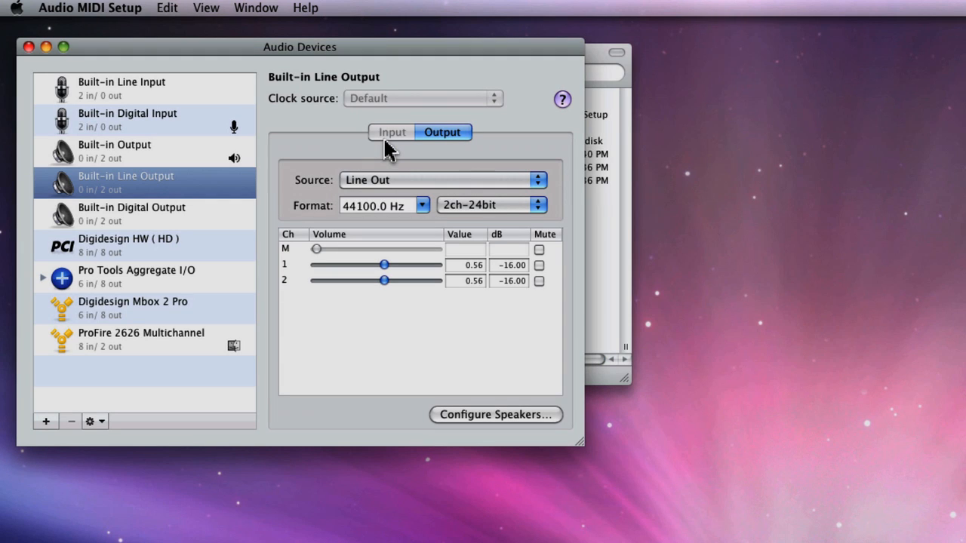
mouse_move(400, 219)
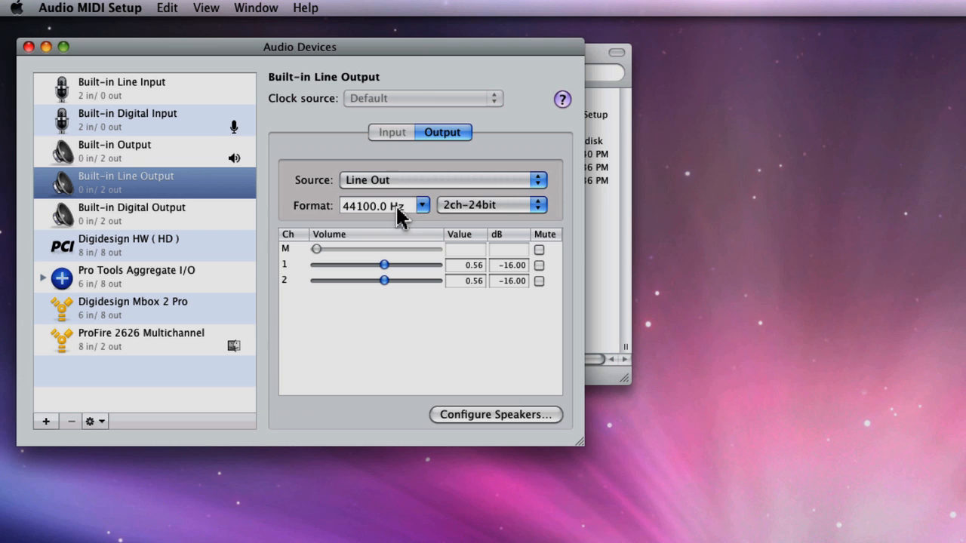
left_click(121, 82)
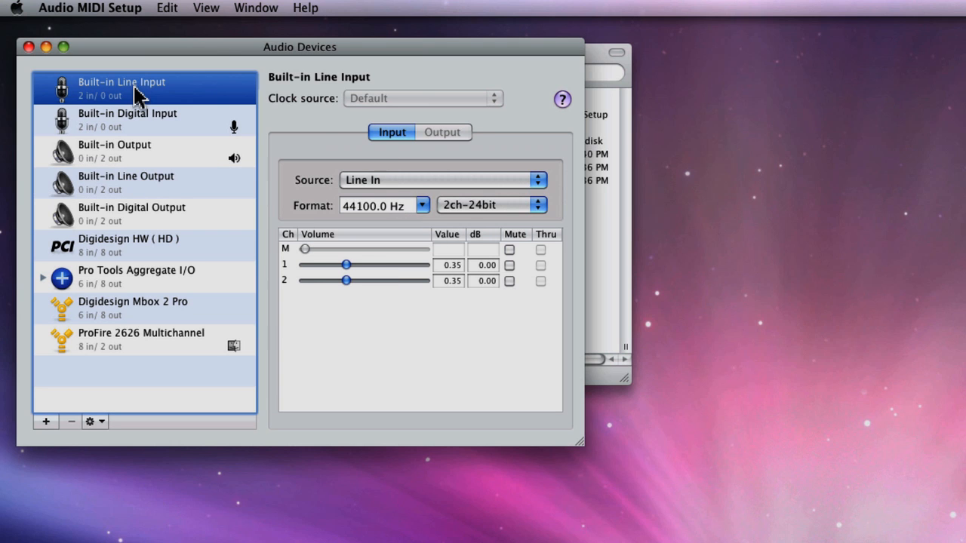
left_click(127, 119)
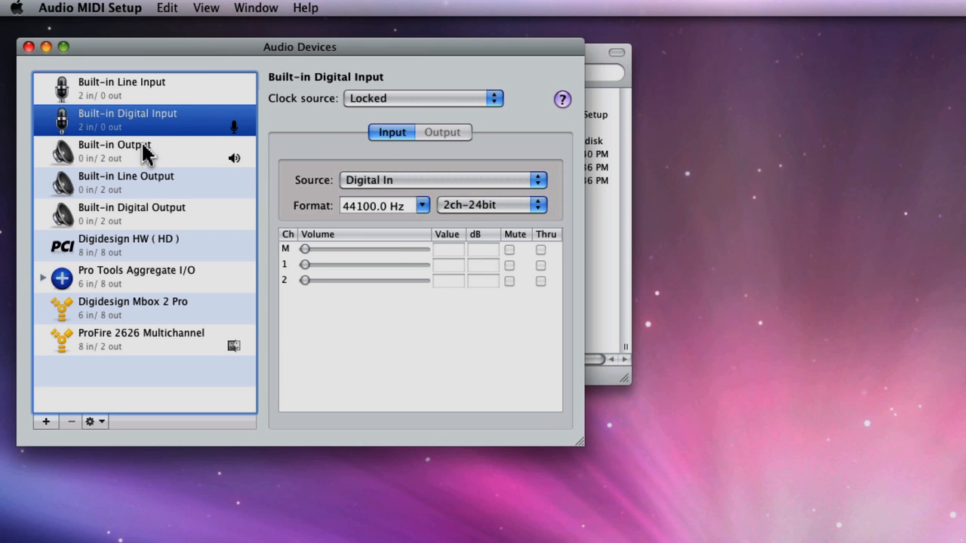
left_click(127, 182)
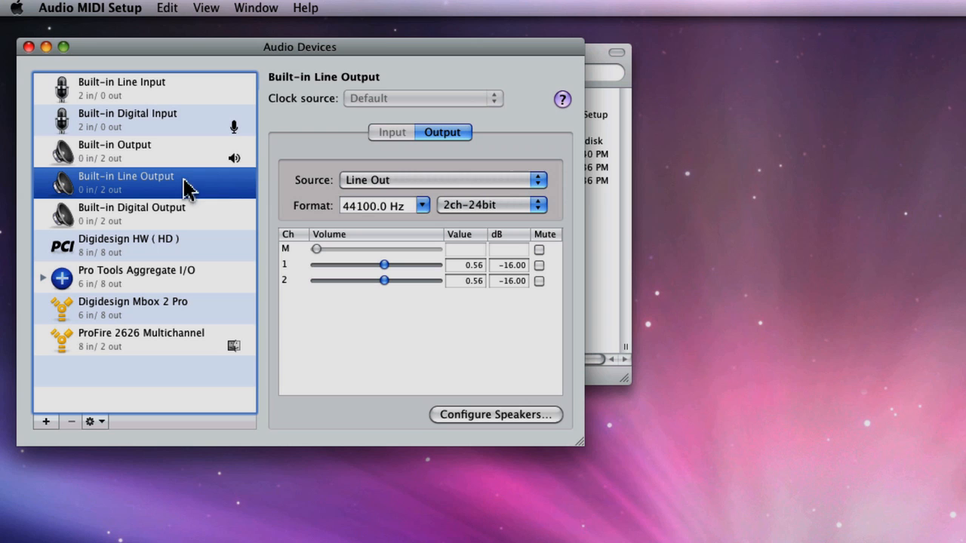
left_click(257, 9)
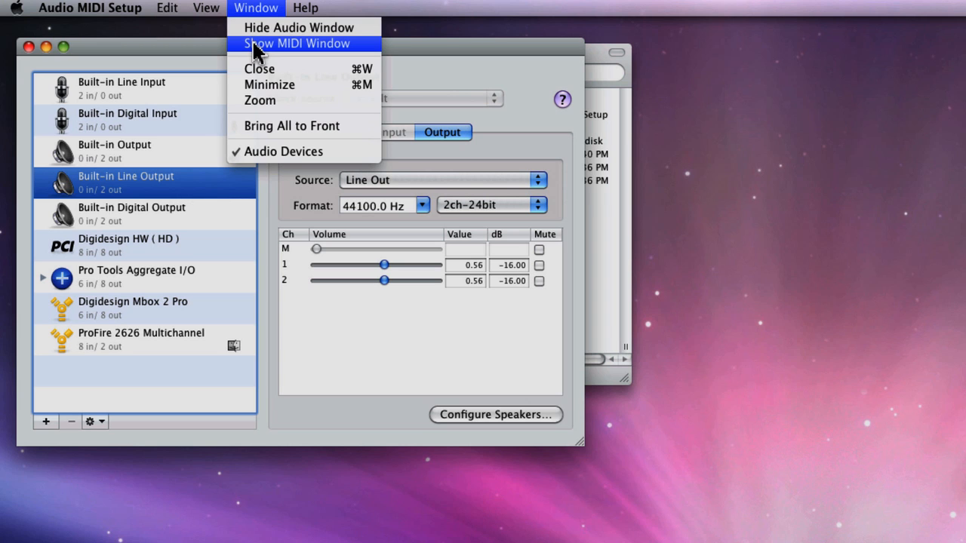
mouse_move(271, 49)
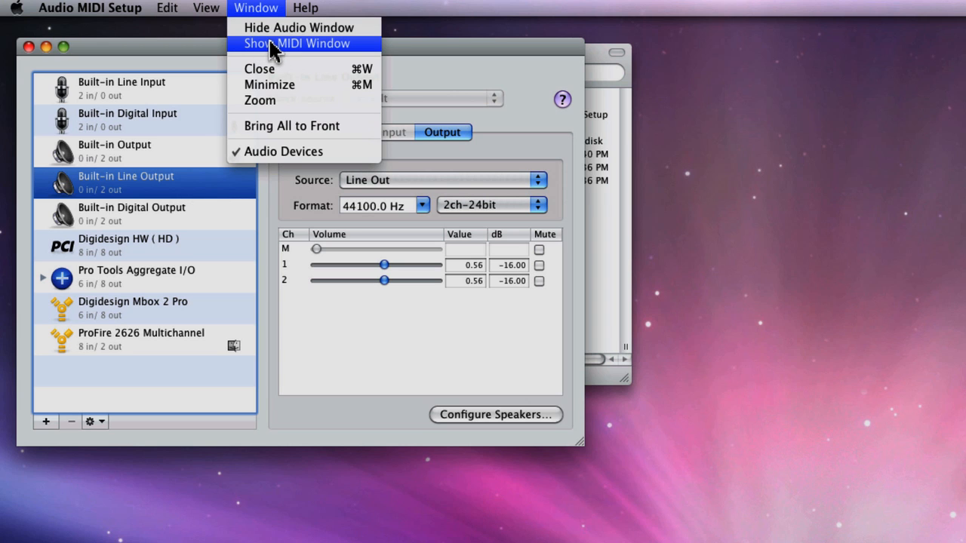
Show the MIDI Studio window and scroll its devices to find and select the Axiom Pro 49 driver
left_click(296, 42)
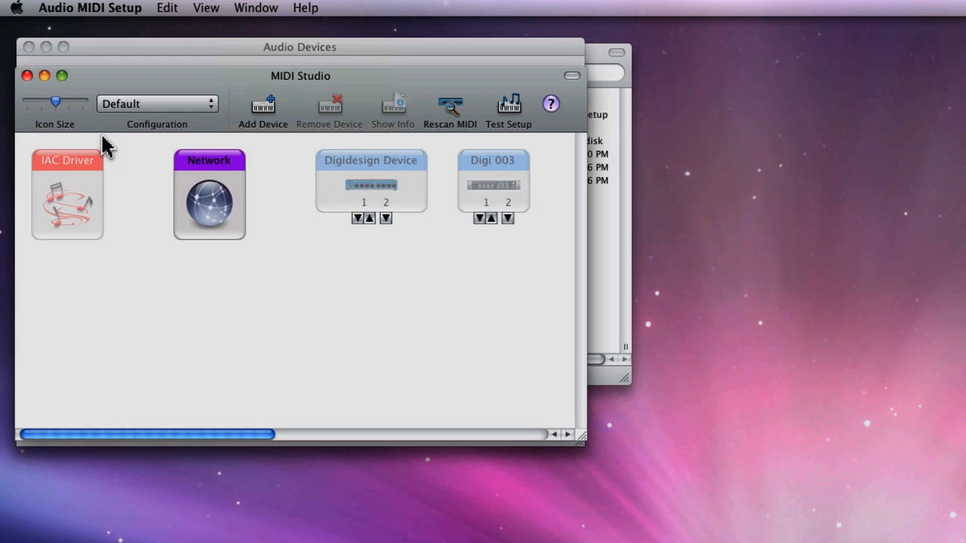
left_click(208, 194)
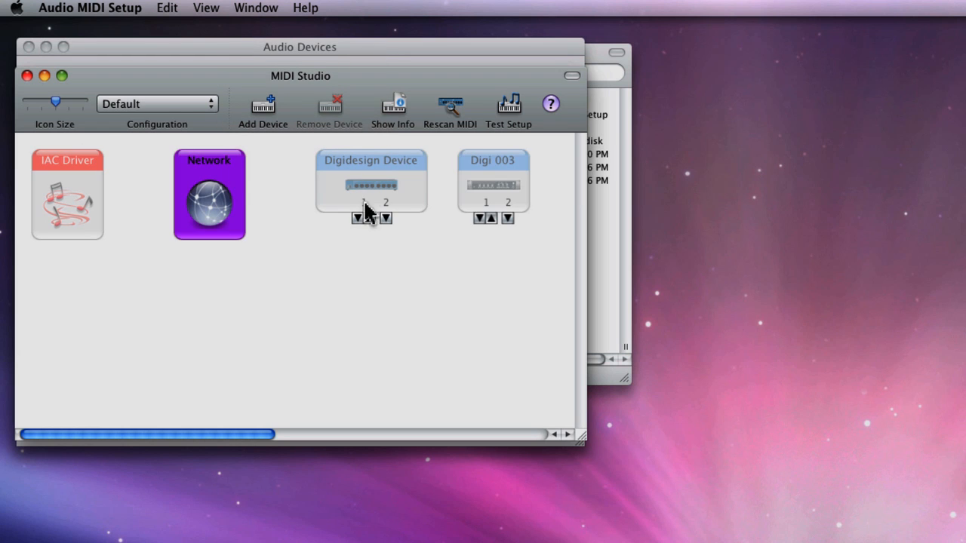
left_click(390, 290)
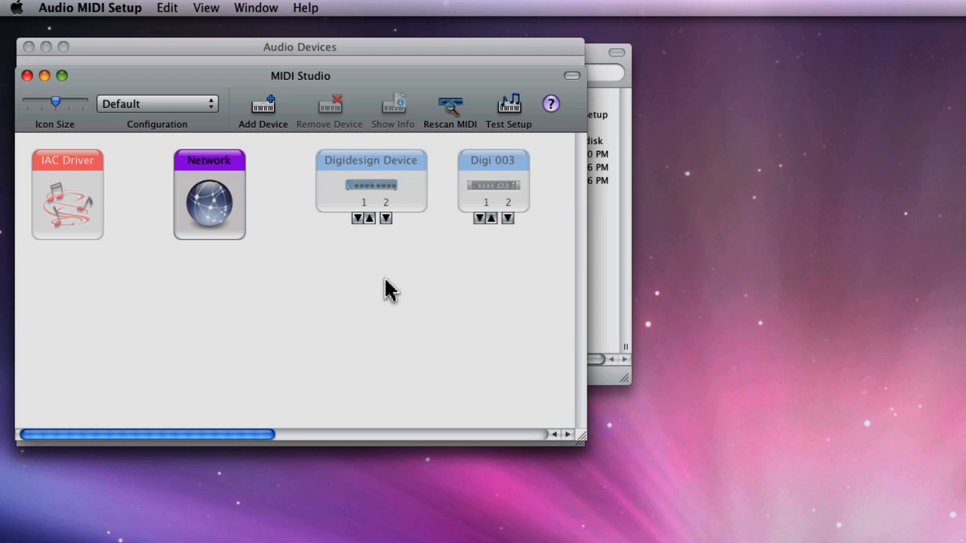
scroll("right", 3)
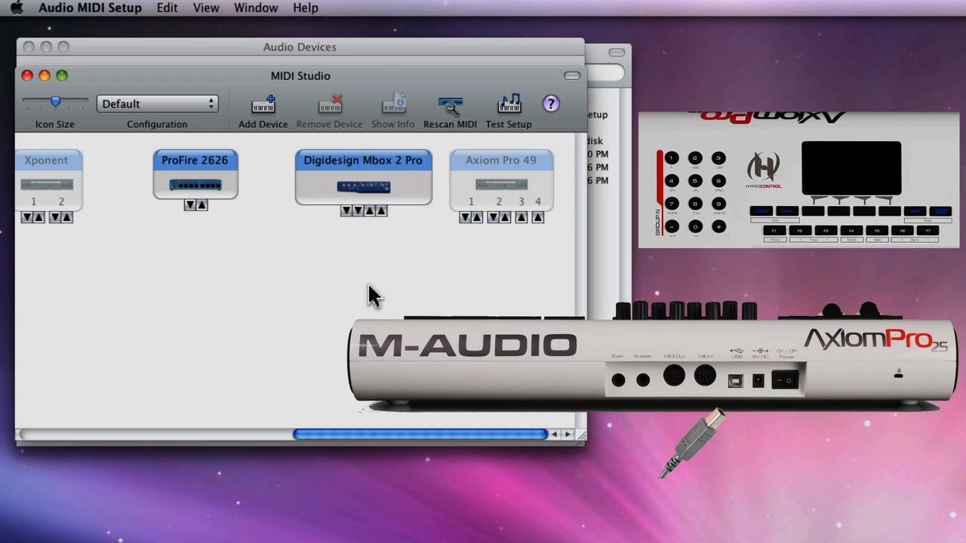
left_click(501, 184)
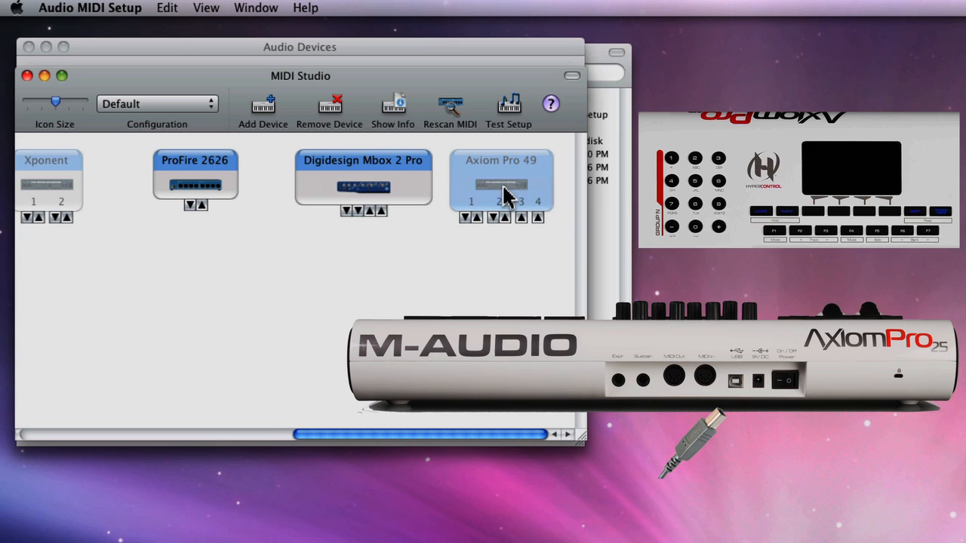
left_click(416, 283)
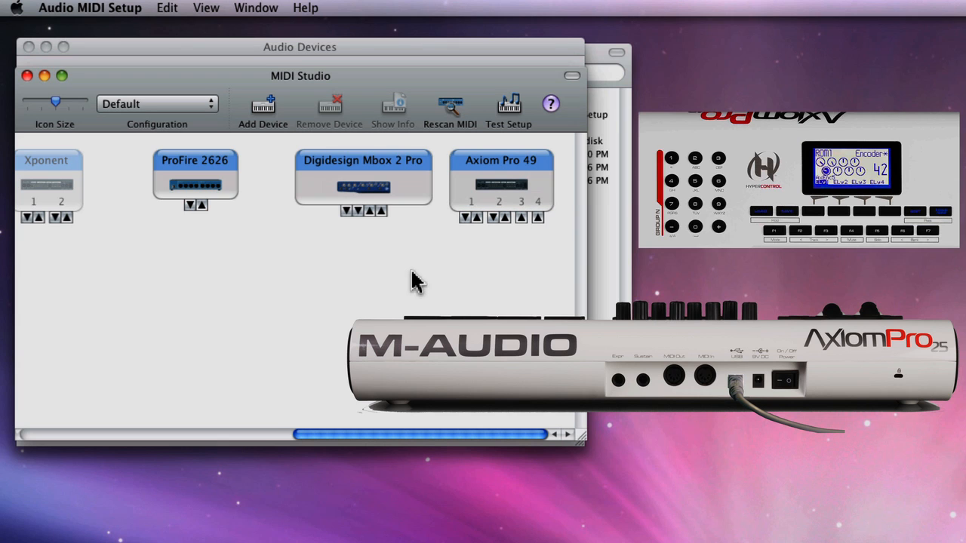
mouse_move(536, 164)
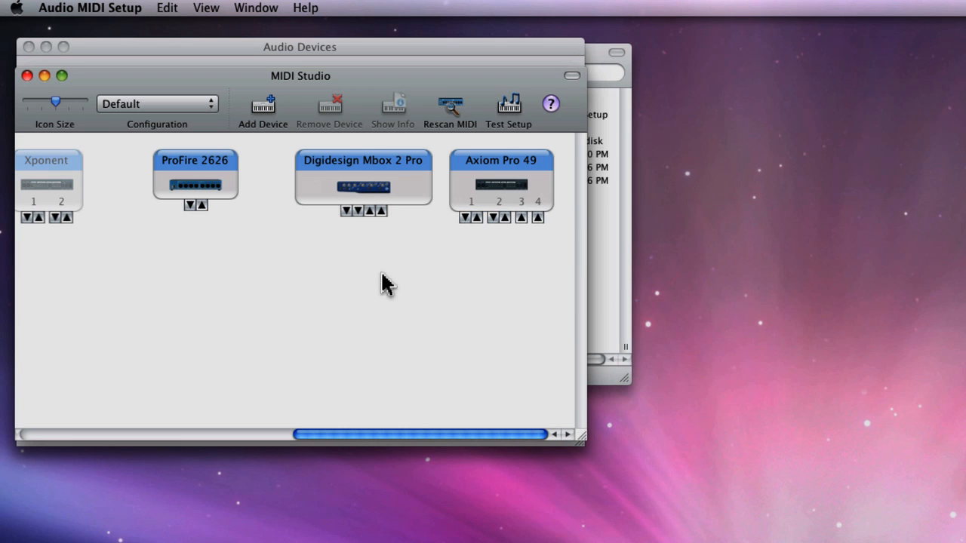
mouse_move(510, 109)
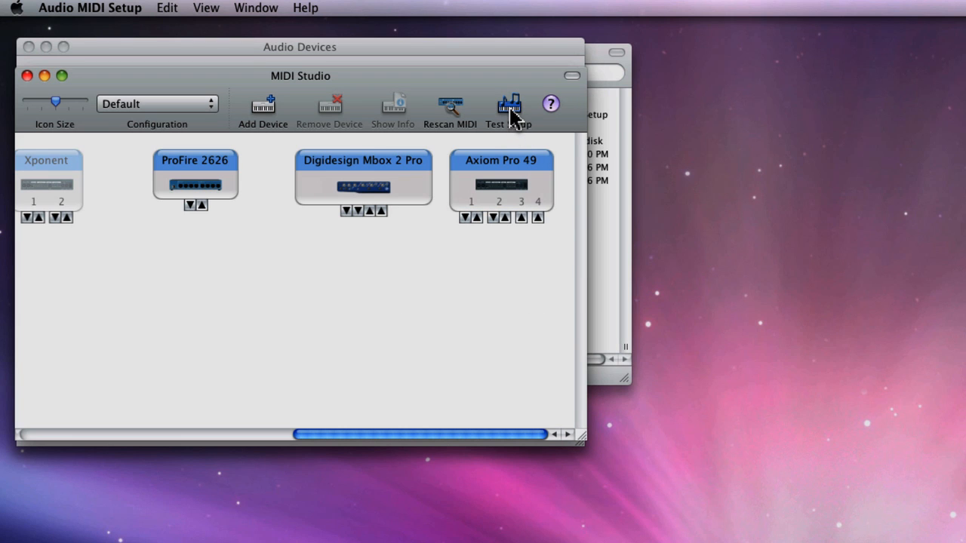
mouse_move(506, 144)
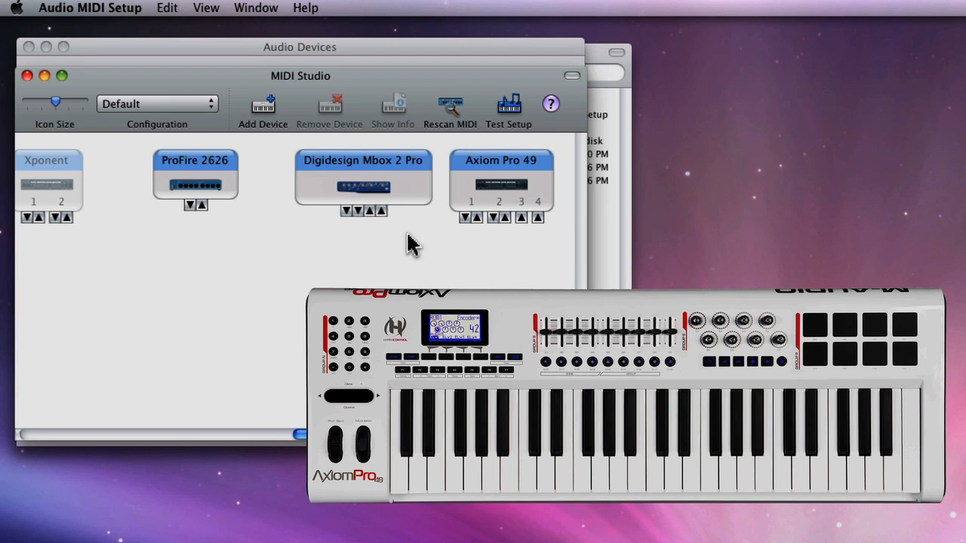
Run Test Setup on the Axiom Pro 49's MIDI ports
left_click(477, 217)
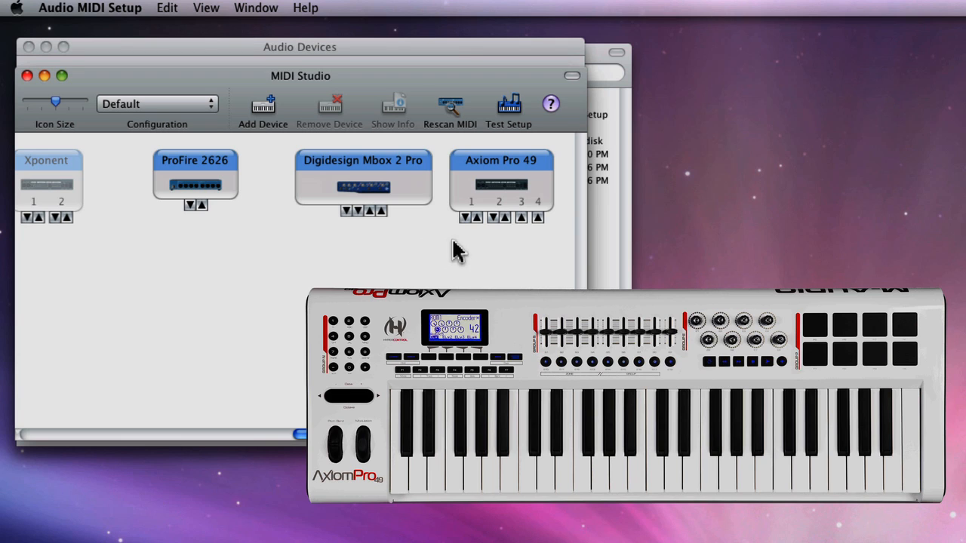
mouse_move(480, 230)
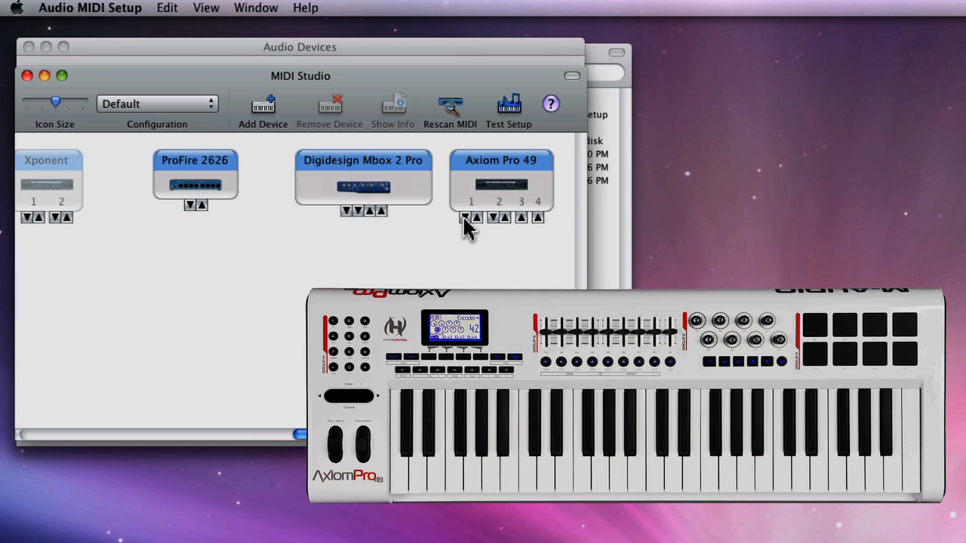
mouse_move(490, 241)
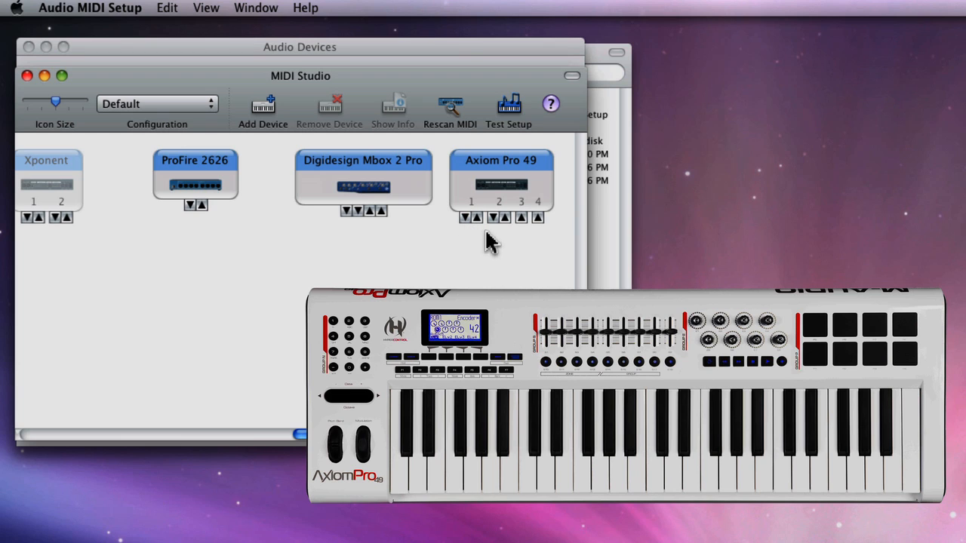
mouse_move(497, 226)
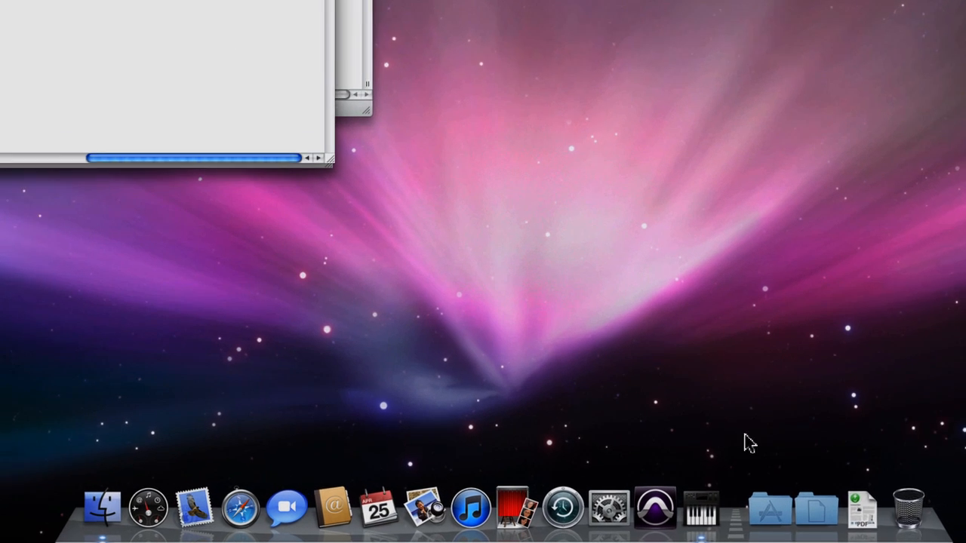
right_click(750, 501)
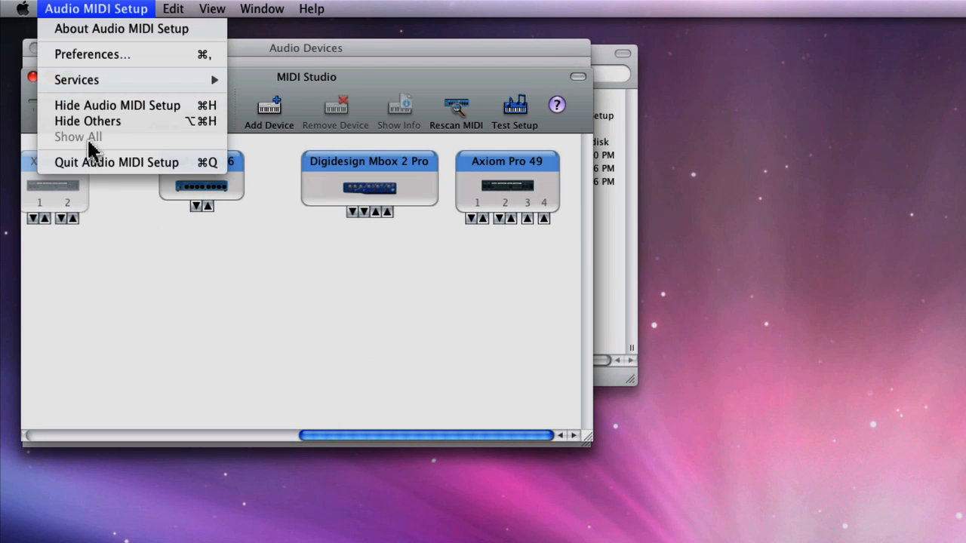
mouse_move(123, 163)
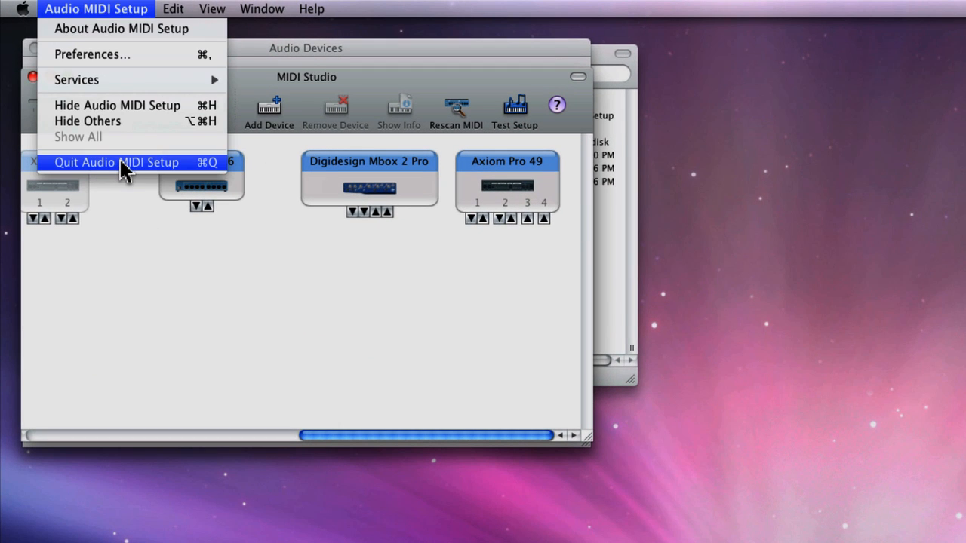
Quit Audio MIDI Setup and close the Utilities Finder window, leaving the bare desktop
left_click(116, 163)
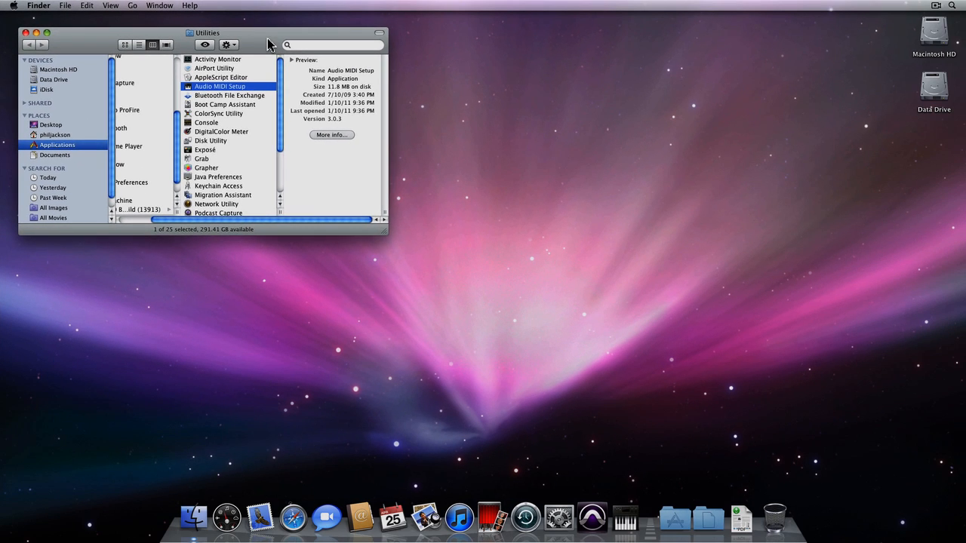
left_click(25, 33)
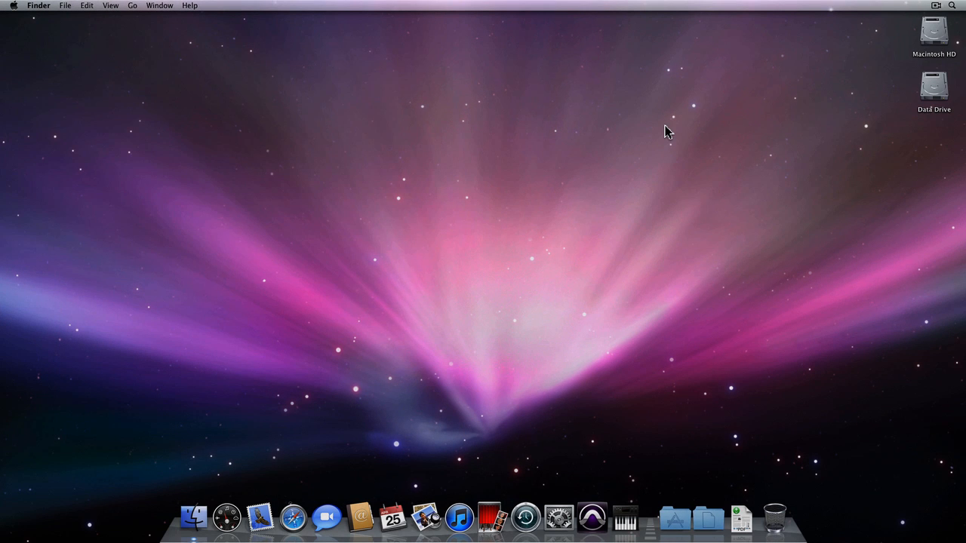